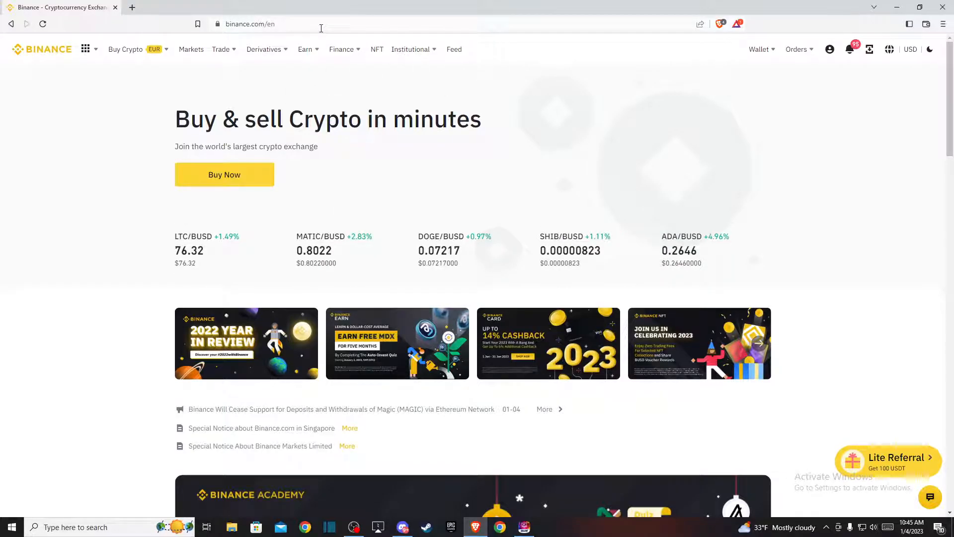
{"action": "mouse_move", "coordinate": [692, 65]}
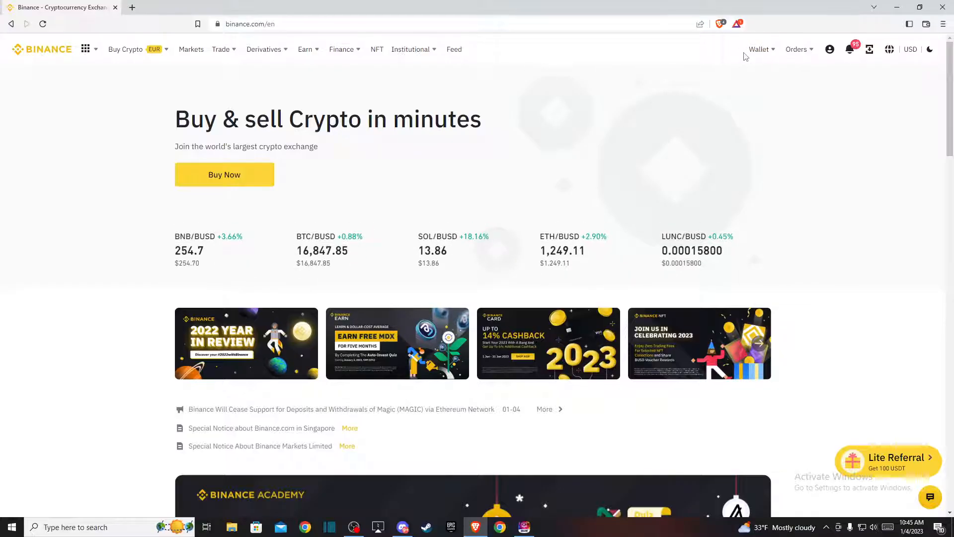
Step: Open the Fiat and Spot wallet from the Wallet menu
{"action": "left_click", "coordinate": [759, 49]}
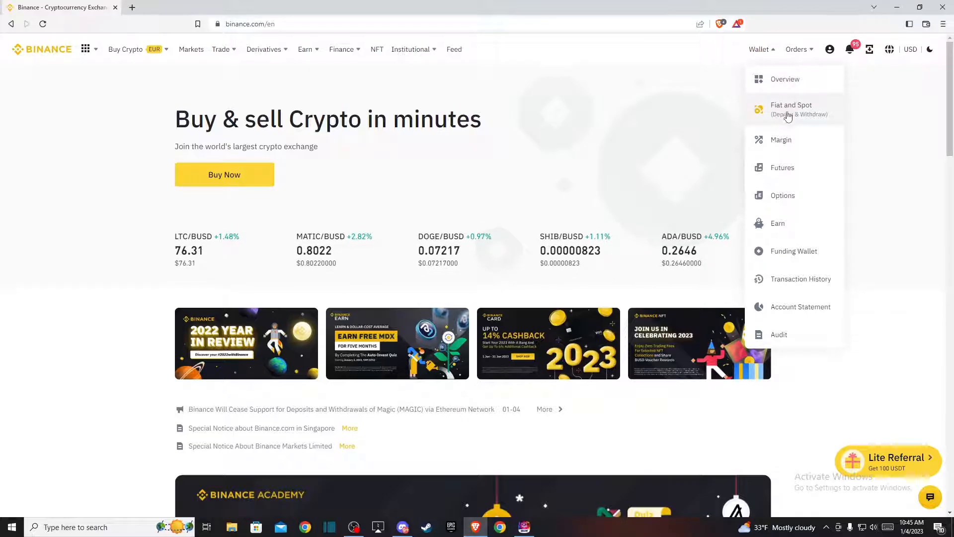
{"action": "left_click", "coordinate": [790, 109]}
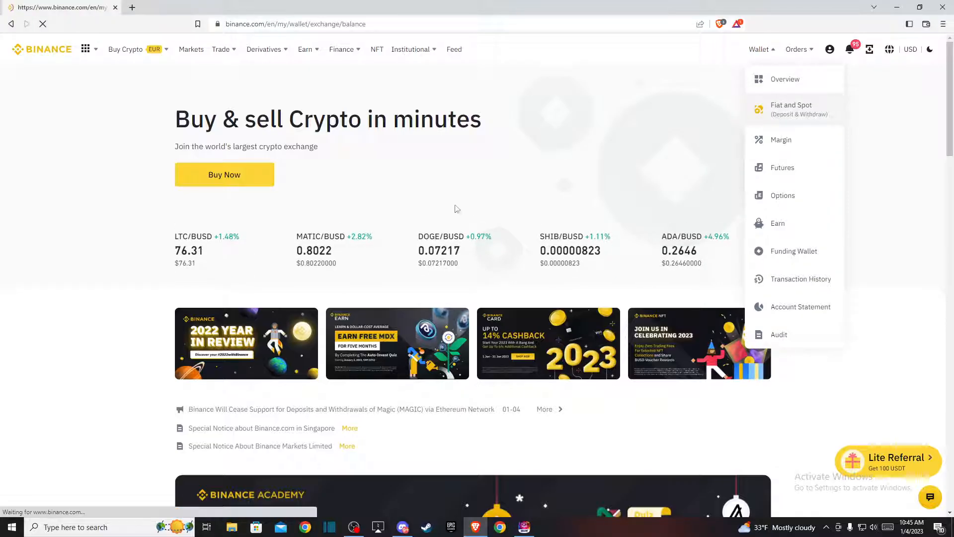
Step: Review the spot balances and start converting the 8.08435033 USDT holding
{"action": "left_click", "coordinate": [791, 109]}
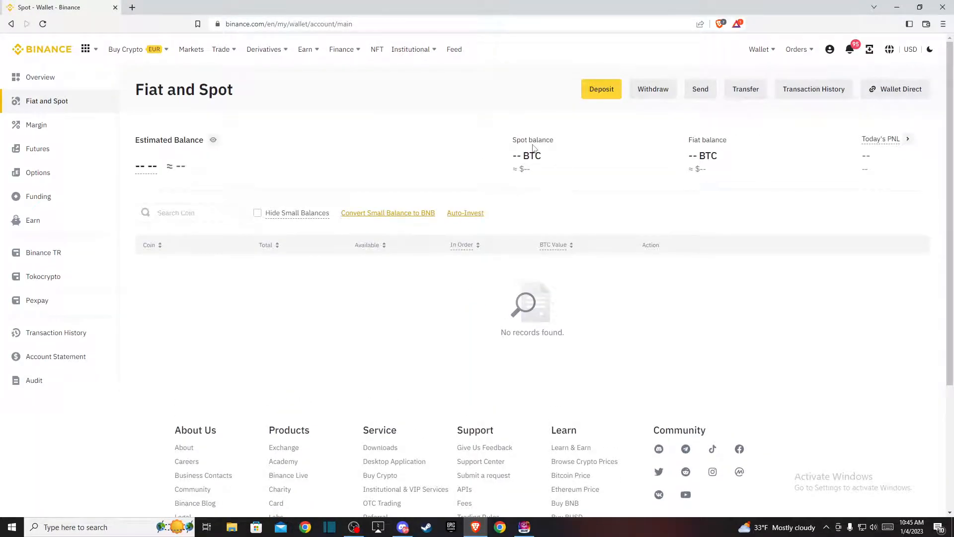
{"action": "scroll", "scroll_direction": "down", "scroll_amount": 3}
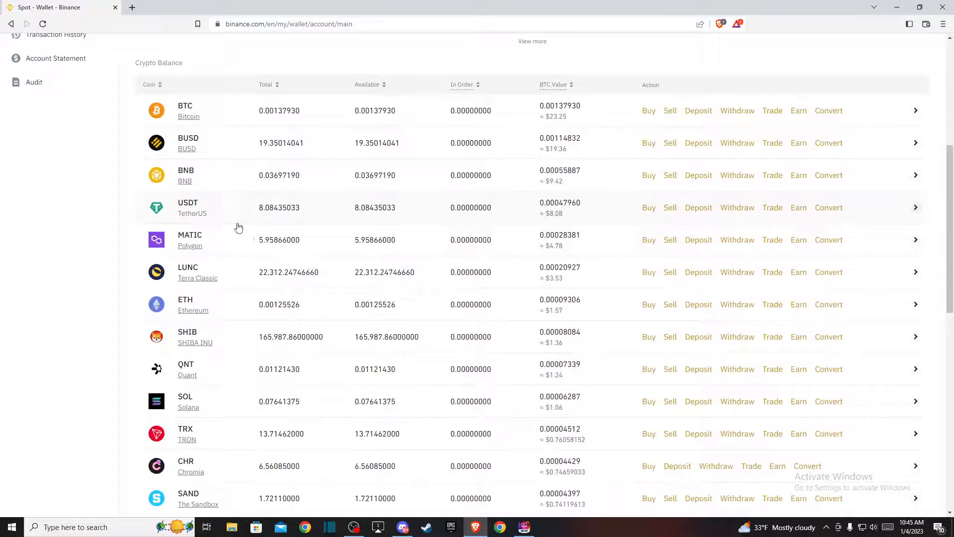
{"action": "mouse_move", "coordinate": [825, 211]}
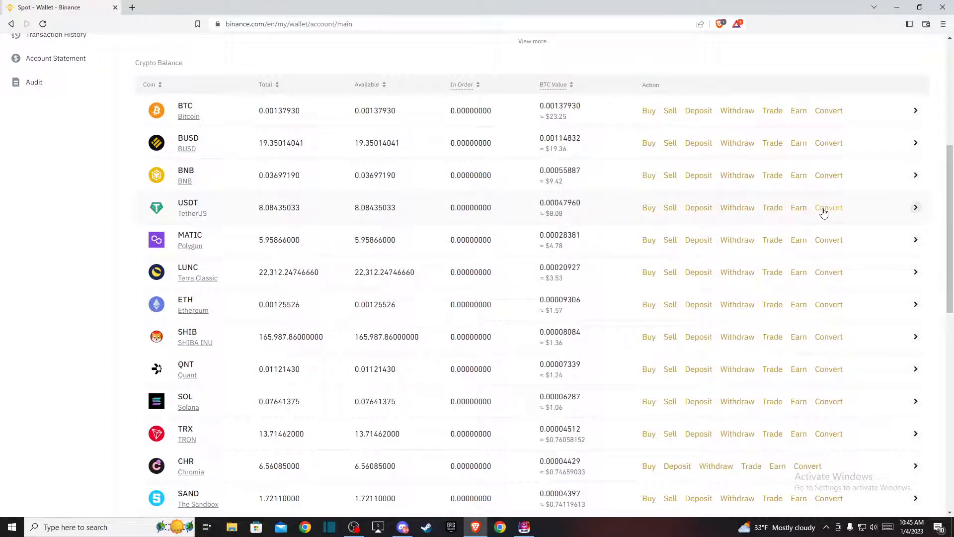
{"action": "mouse_move", "coordinate": [178, 219]}
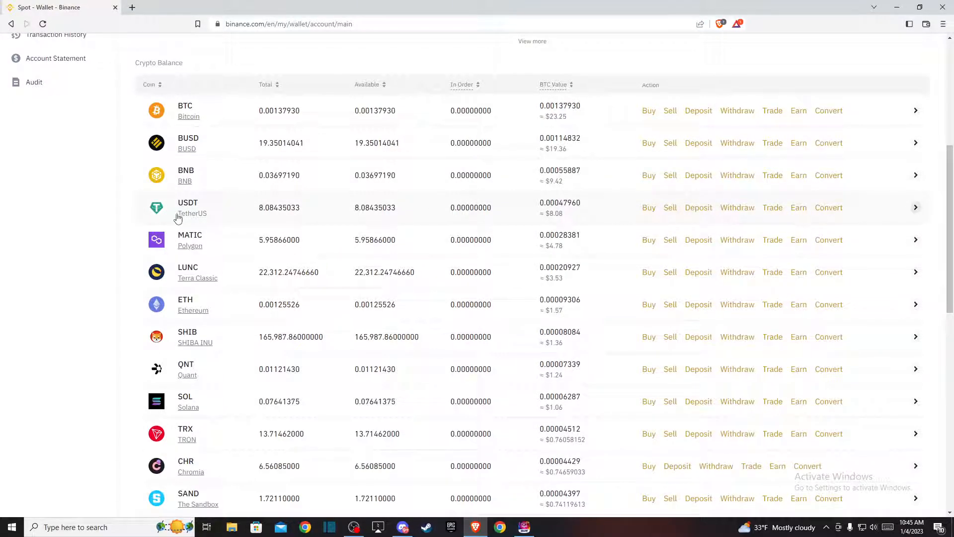
{"action": "scroll", "scroll_direction": "up", "scroll_amount": 3}
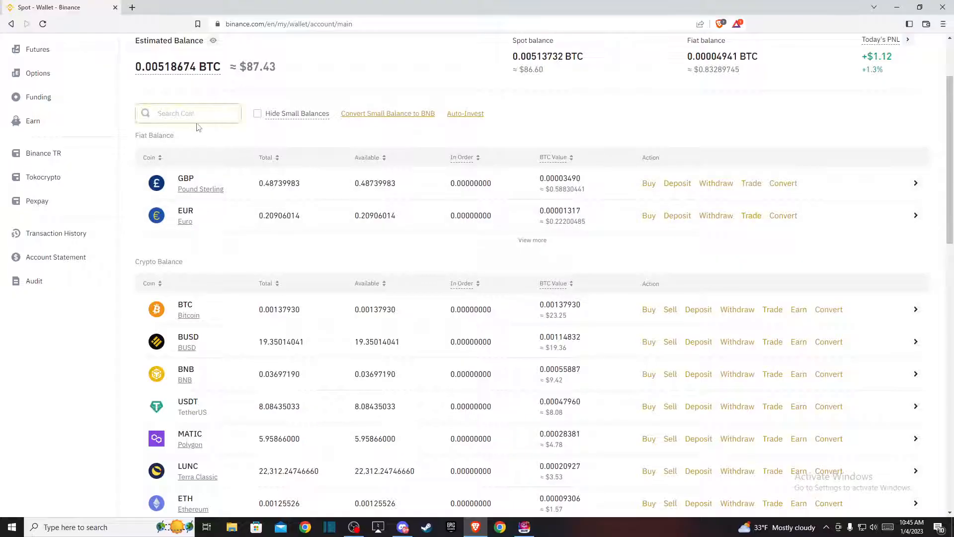
{"action": "left_click", "coordinate": [184, 113]}
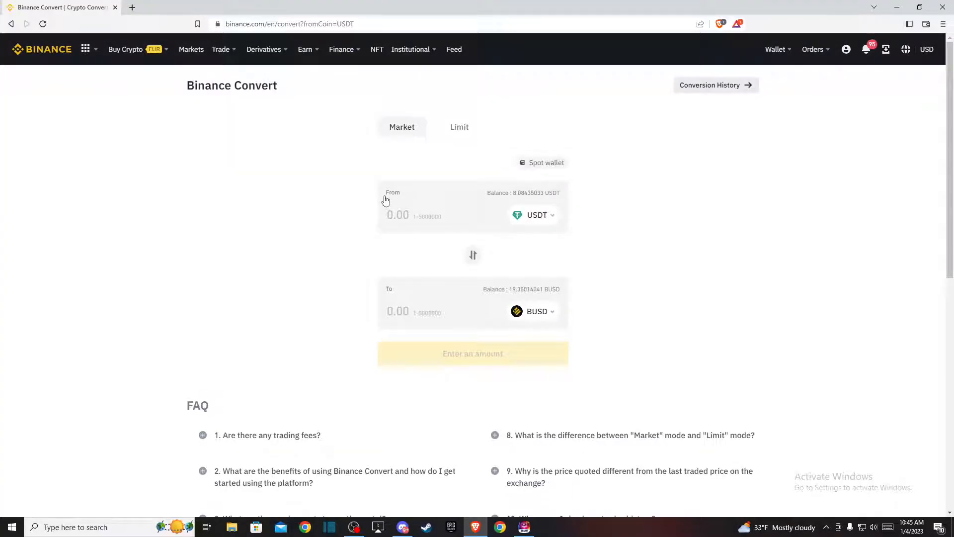
Step: Enter 8 USDT as the amount and open the receiving currency list
{"action": "left_click", "coordinate": [412, 215]}
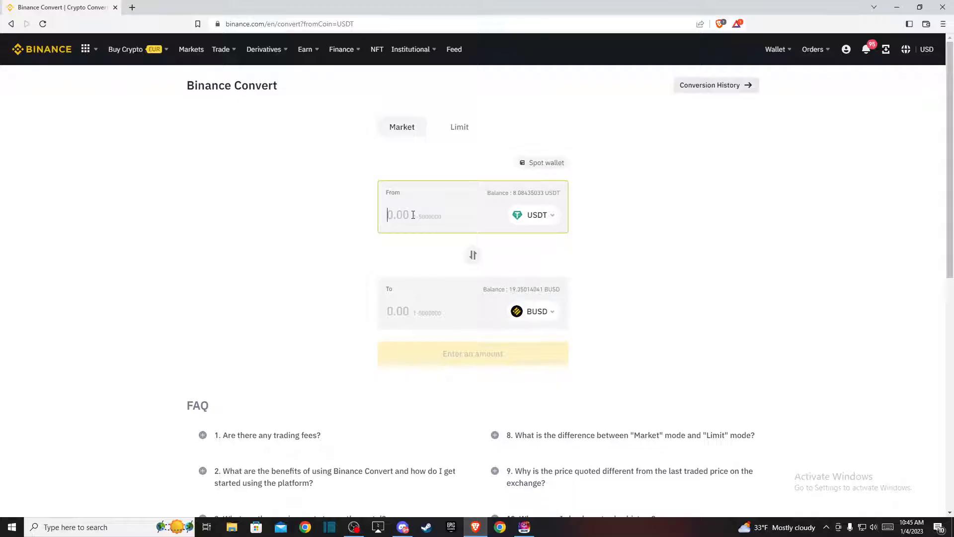
{"action": "type", "text": "8"}
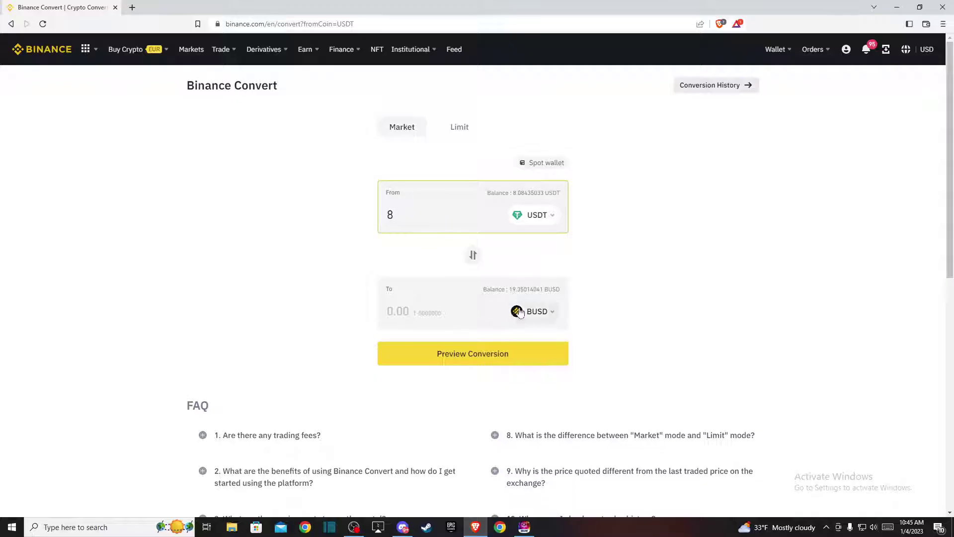
{"action": "left_click", "coordinate": [534, 312]}
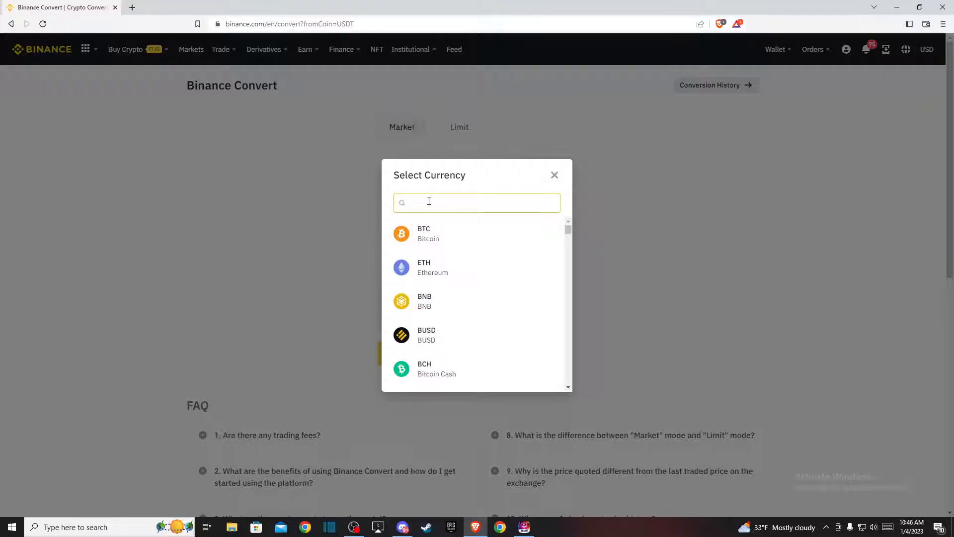
Step: Pick NGN as target, re-enter 8 USDT, and preview the conversion
{"action": "scroll", "scroll_direction": "down", "scroll_amount": 3}
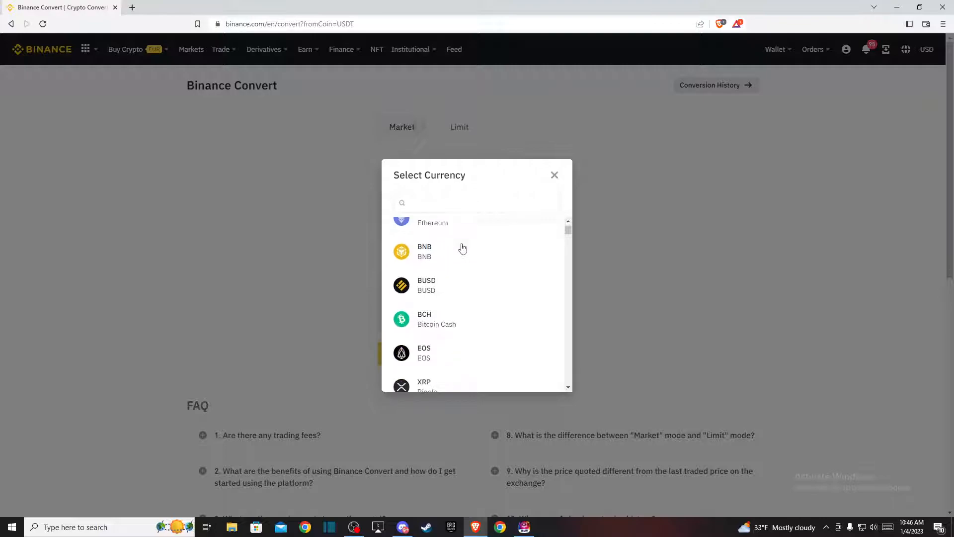
{"action": "scroll", "scroll_direction": "down", "scroll_amount": 3}
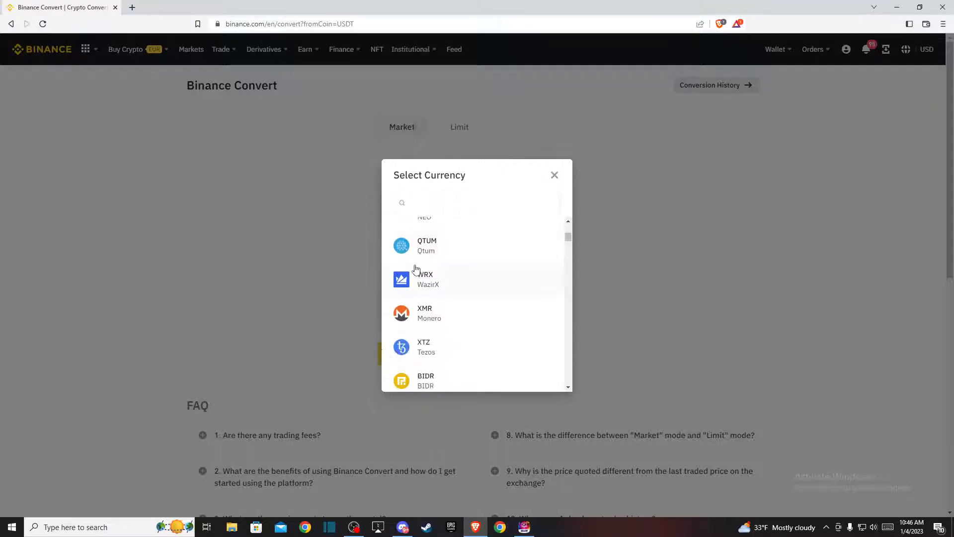
{"action": "scroll", "scroll_direction": "down", "scroll_amount": 3}
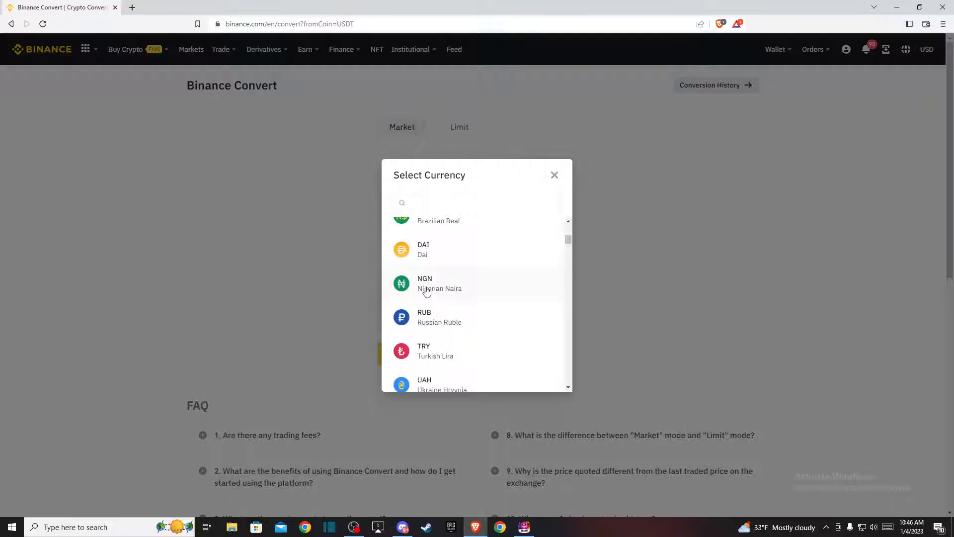
{"action": "left_click", "coordinate": [426, 284]}
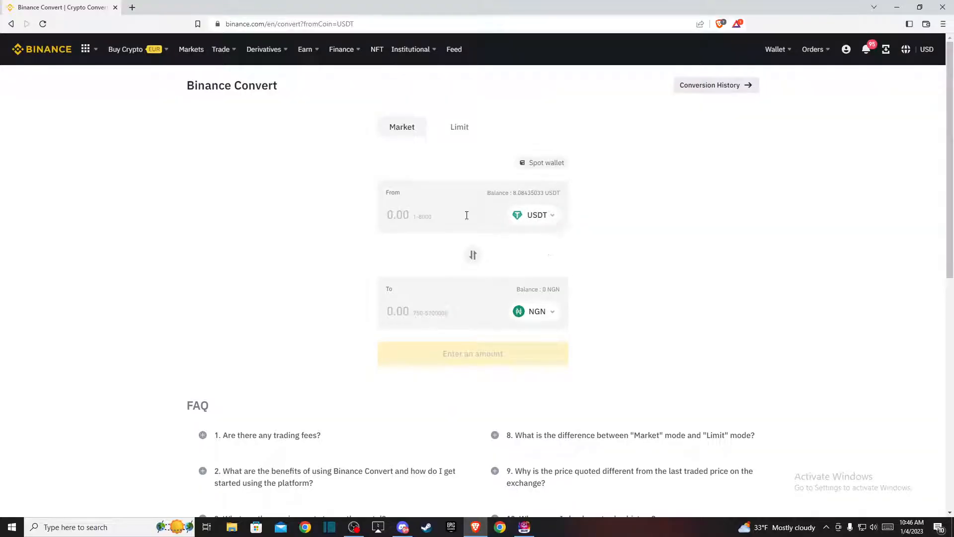
{"action": "type", "text": "8"}
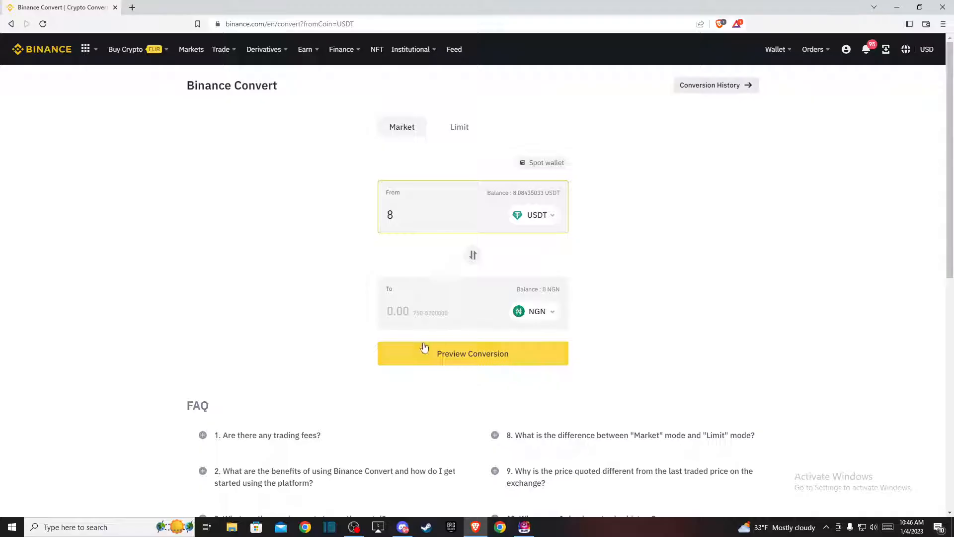
{"action": "left_click", "coordinate": [473, 354]}
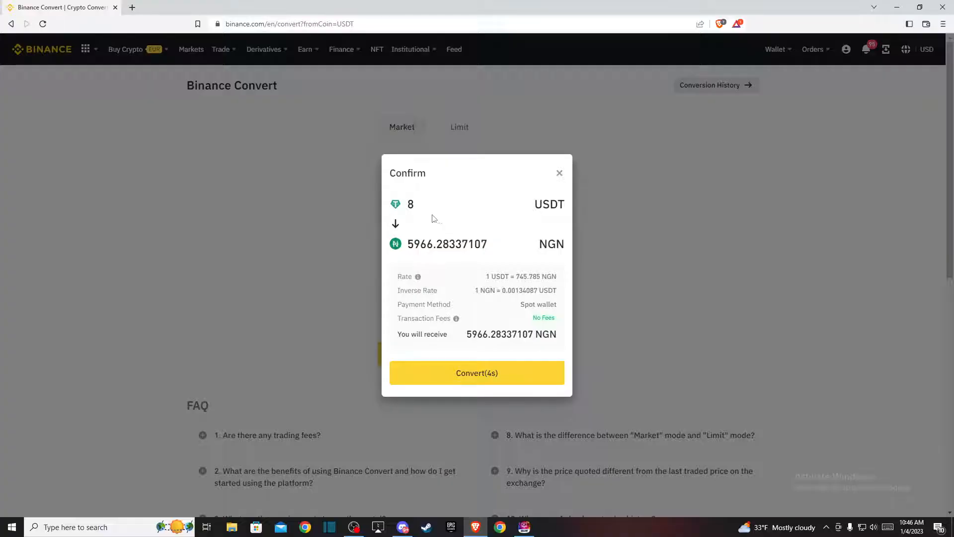
{"action": "mouse_move", "coordinate": [459, 383]}
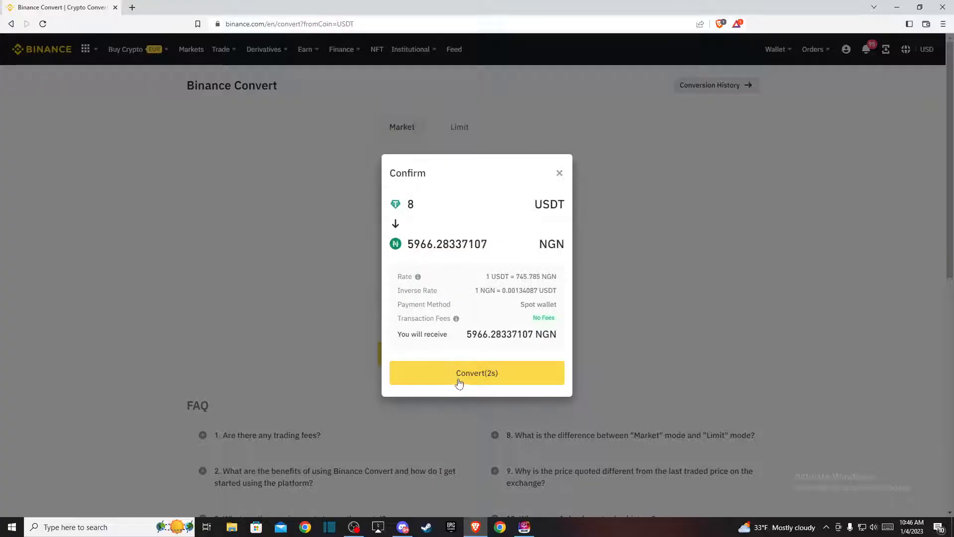
{"action": "mouse_move", "coordinate": [536, 380]}
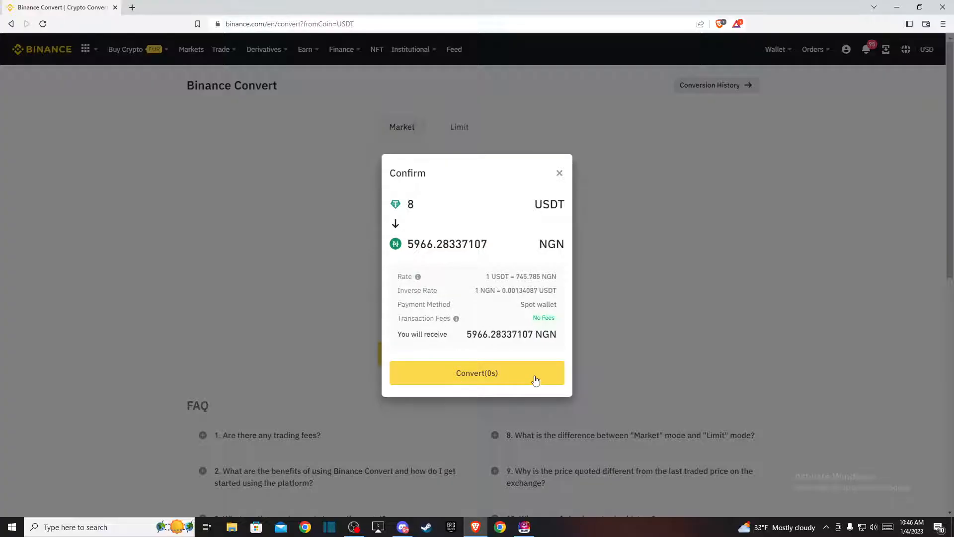